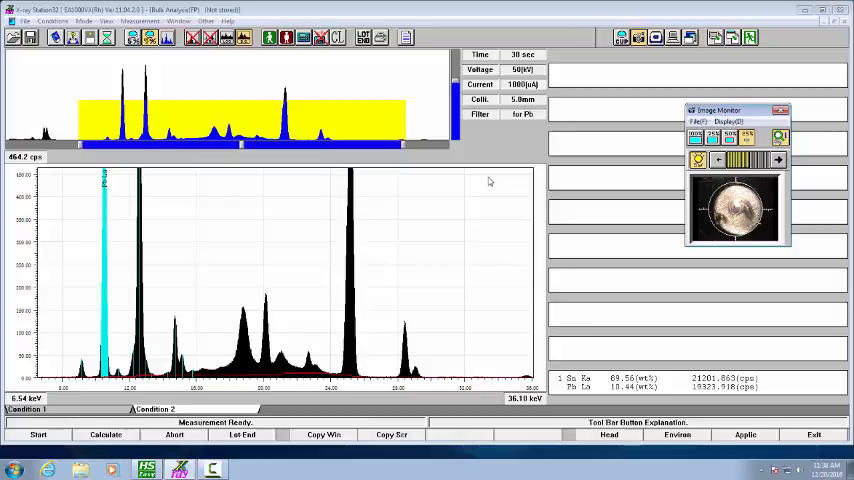
mouse_move(518, 133)
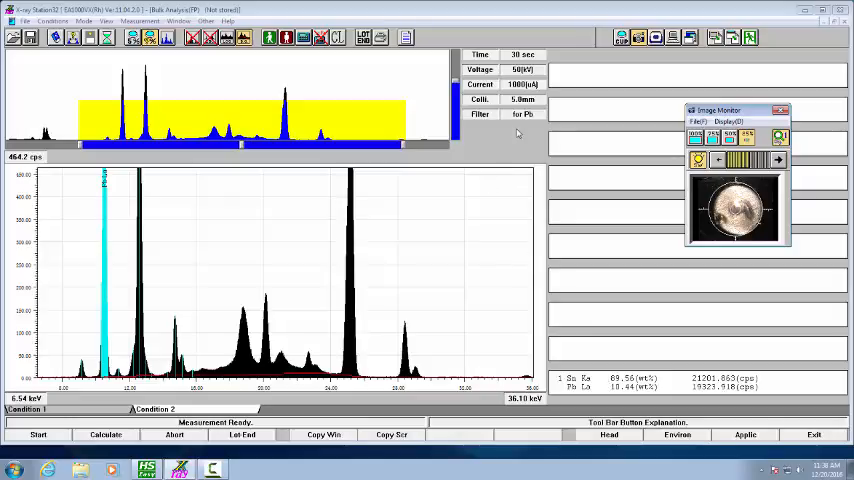
mouse_move(529, 127)
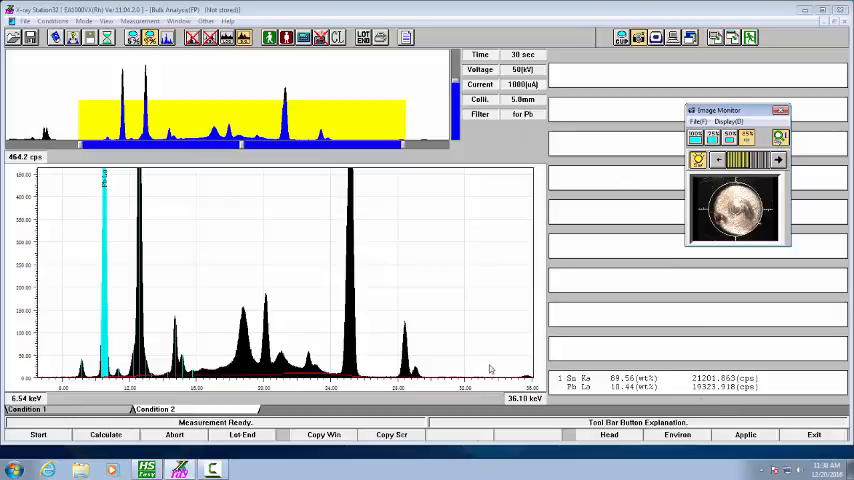
mouse_move(605, 380)
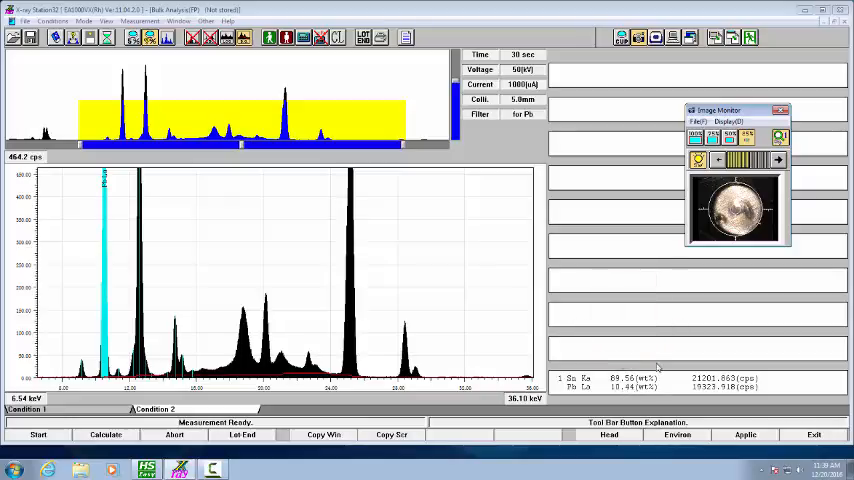
mouse_move(440, 161)
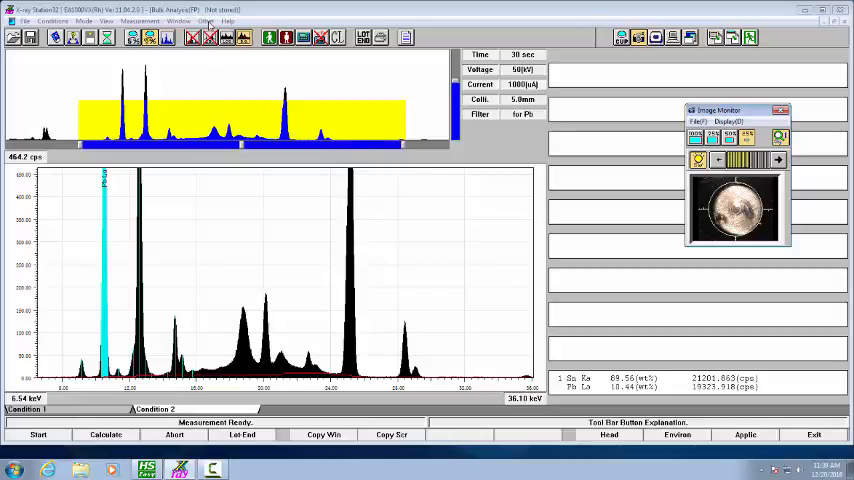
Start the report output from the Other menu, answering Yes to include the sample image.
left_click(207, 21)
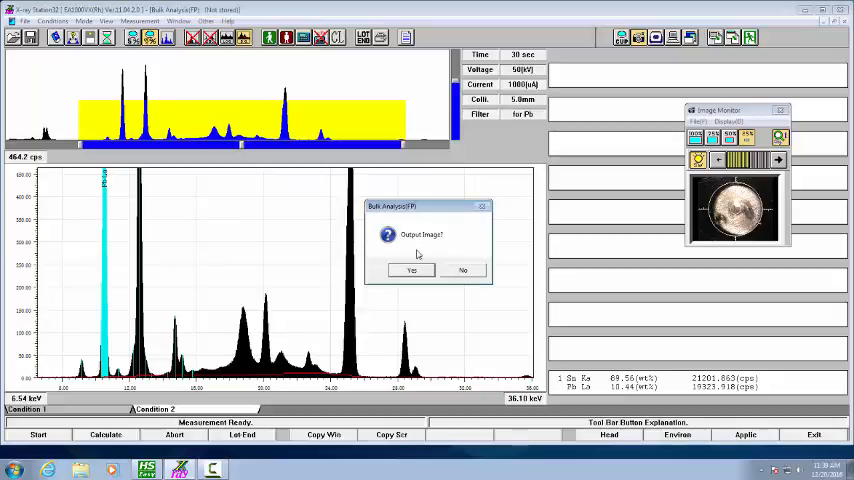
left_click(411, 270)
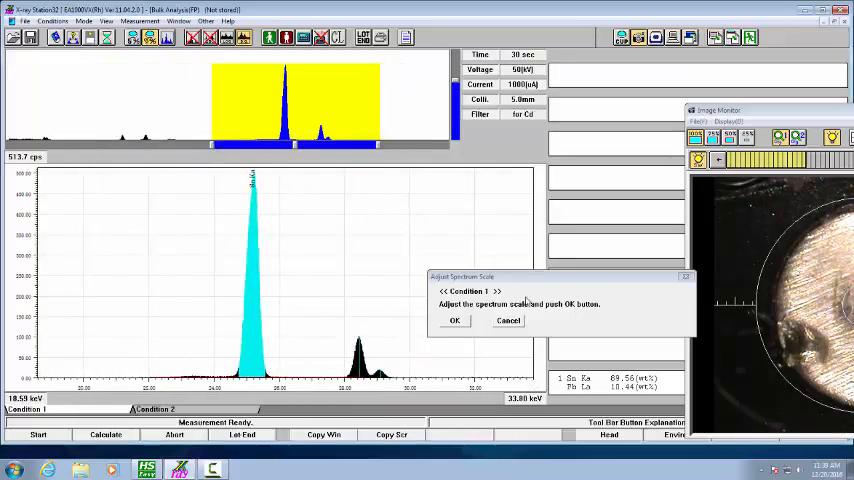
Confirm the default spectrum scales for Condition 1 and Condition 2.
left_click(454, 320)
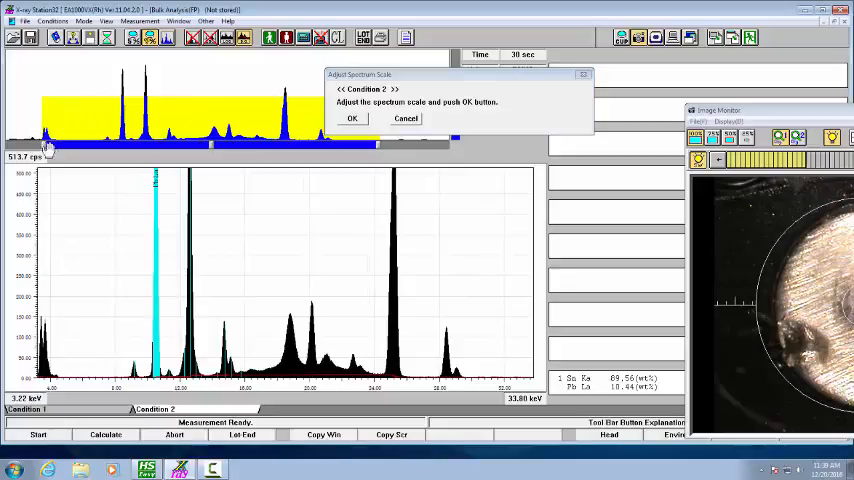
left_click(352, 118)
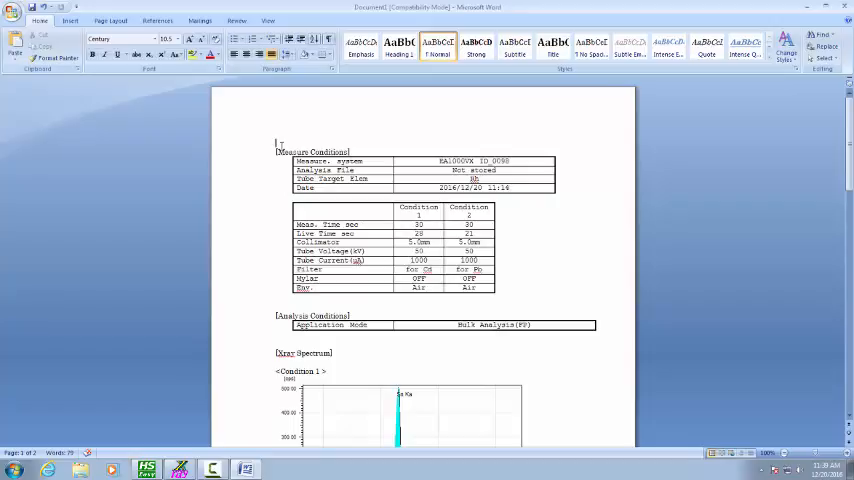
Type the title 'Test Report' at the top of the Word document.
type("Text")
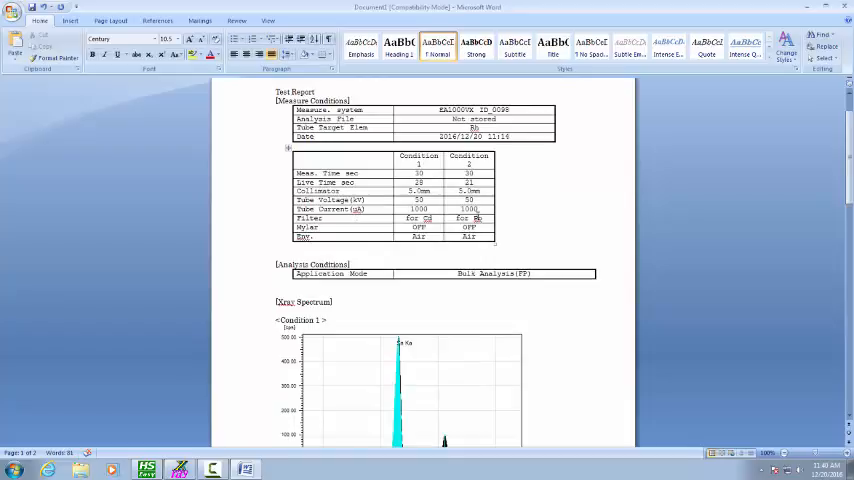
scroll("down", 3)
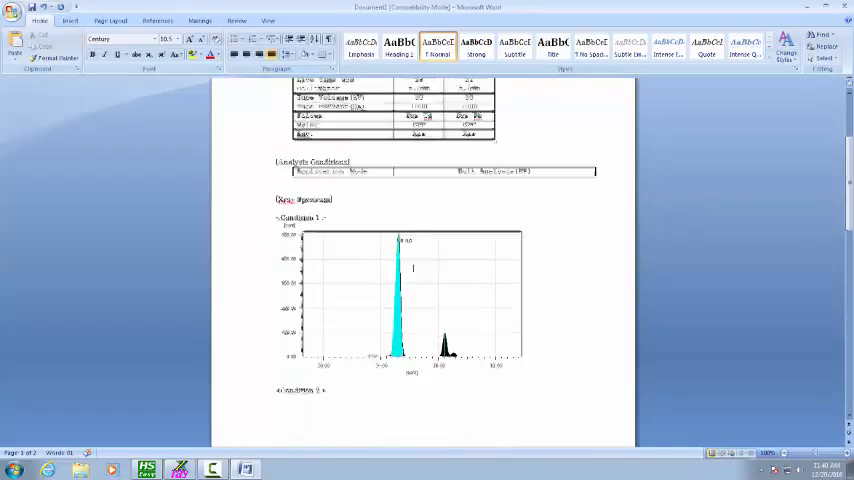
scroll("down", 3)
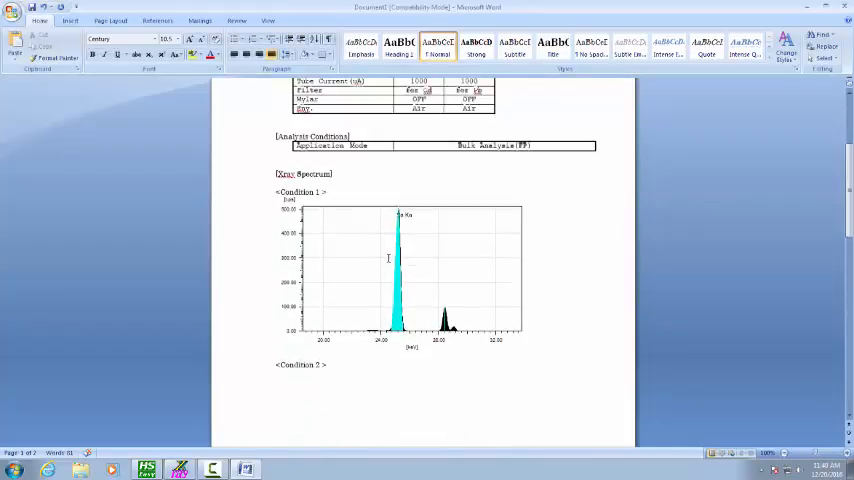
scroll("down", 3)
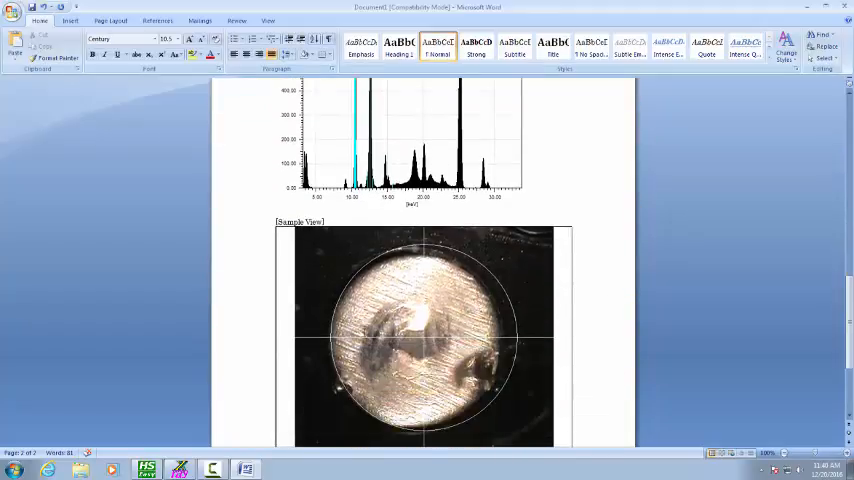
scroll("down", 3)
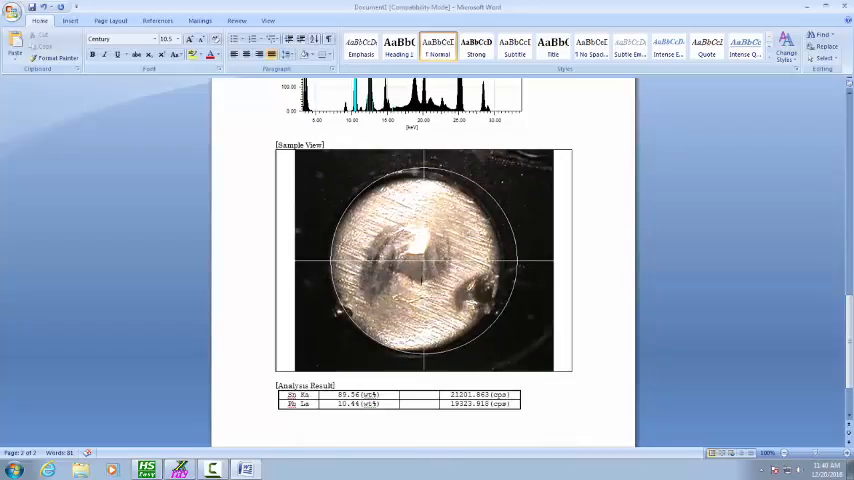
scroll("down", 3)
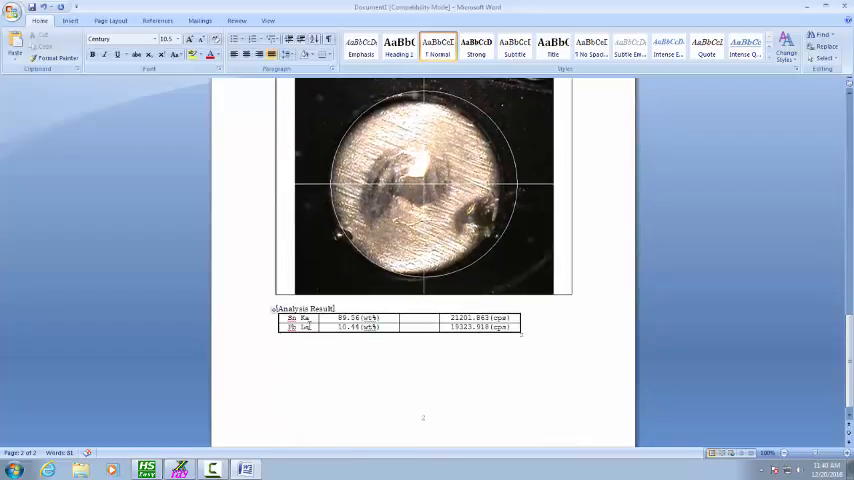